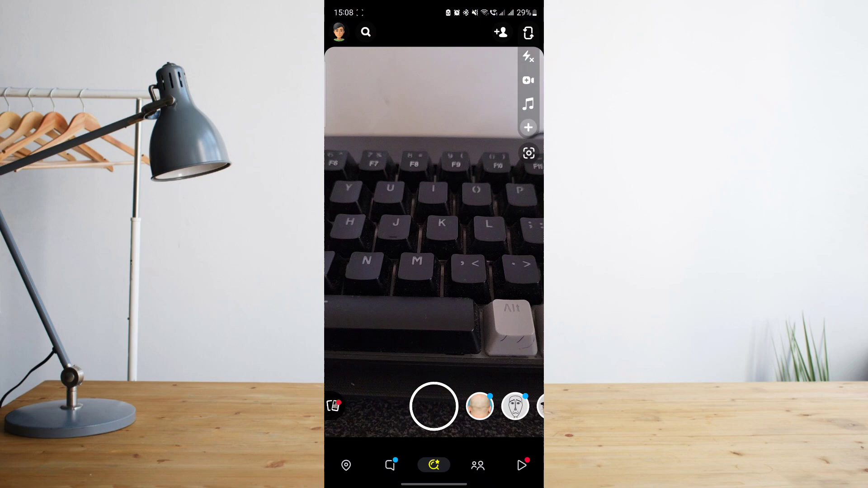
# Leave the Snapchat camera view and return to the Android home screen
pyautogui.click(477, 465)
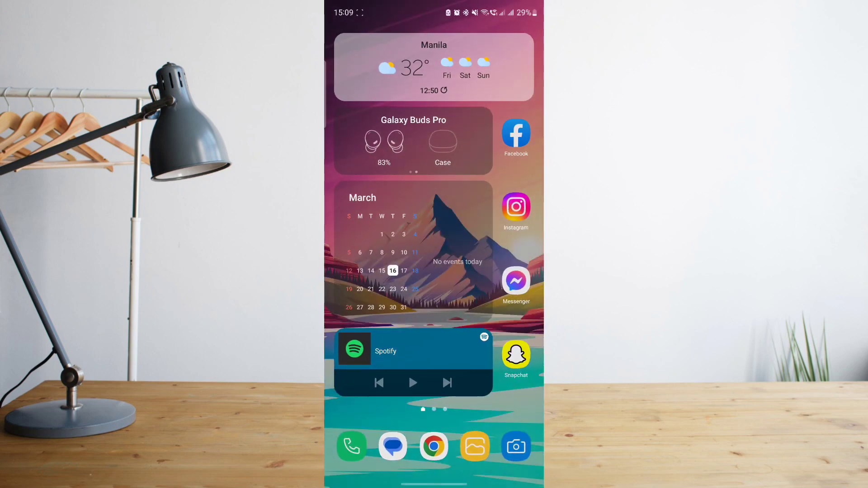
# Switch Wi‑Fi off from the quick settings panel and return to the home screen
pyautogui.scroll(-3)
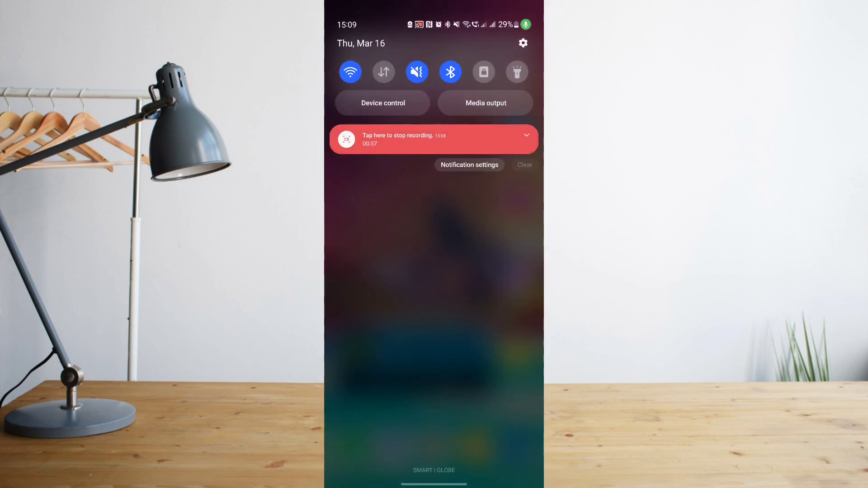
pyautogui.click(350, 73)
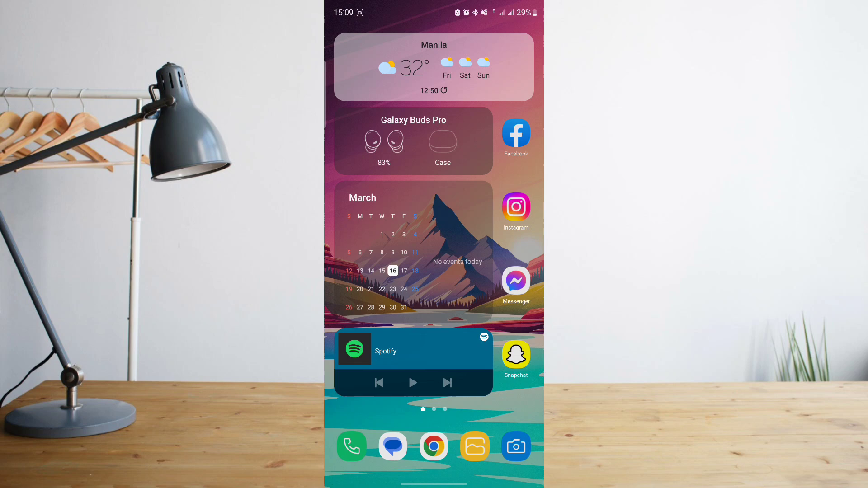
# Launch Snapchat offline, go to Stories and open a friend's story to screenshot it
pyautogui.click(514, 351)
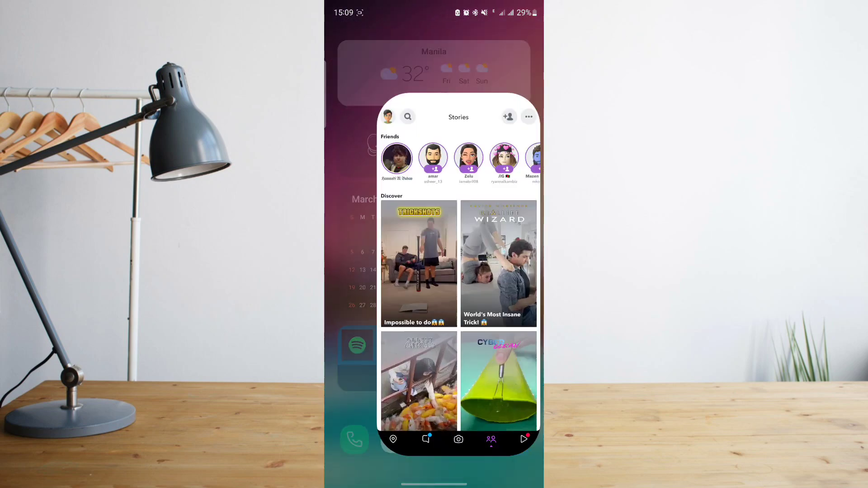
pyautogui.click(459, 440)
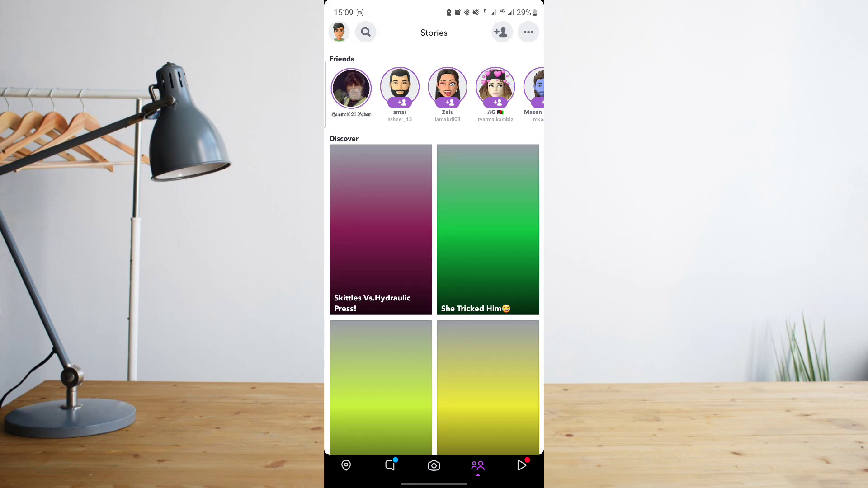
pyautogui.click(351, 89)
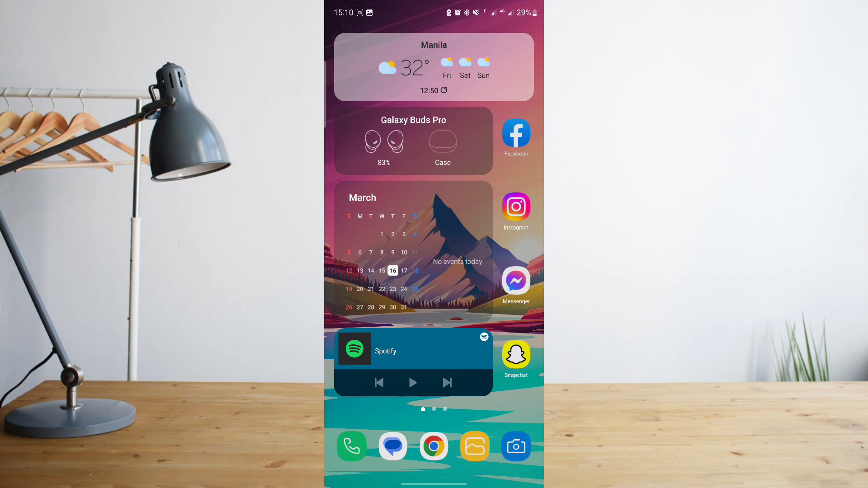
# Bring up Snapchat's shortcut menu from its home-screen icon, showing Uninstall and app actions
pyautogui.click(515, 355)
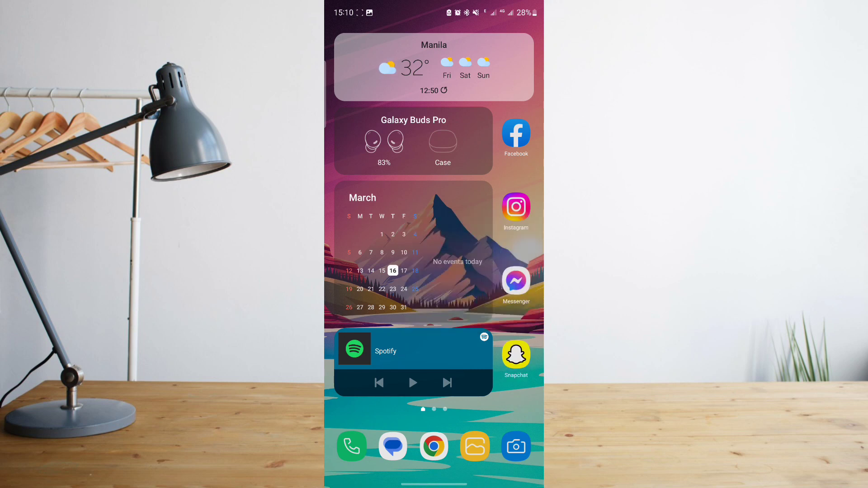
pyautogui.click(515, 355)
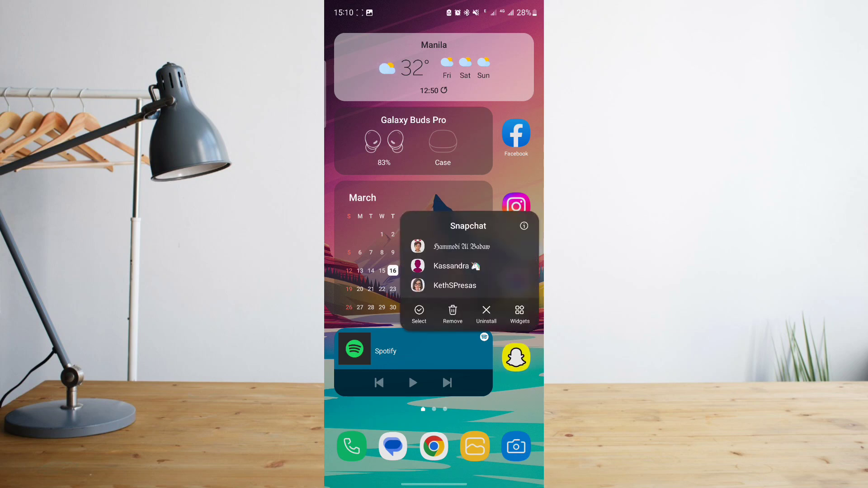
# Reach Snapchat's App info Storage page showing 219 MB data, 66.95 MB cache, 491 MB total
pyautogui.click(523, 226)
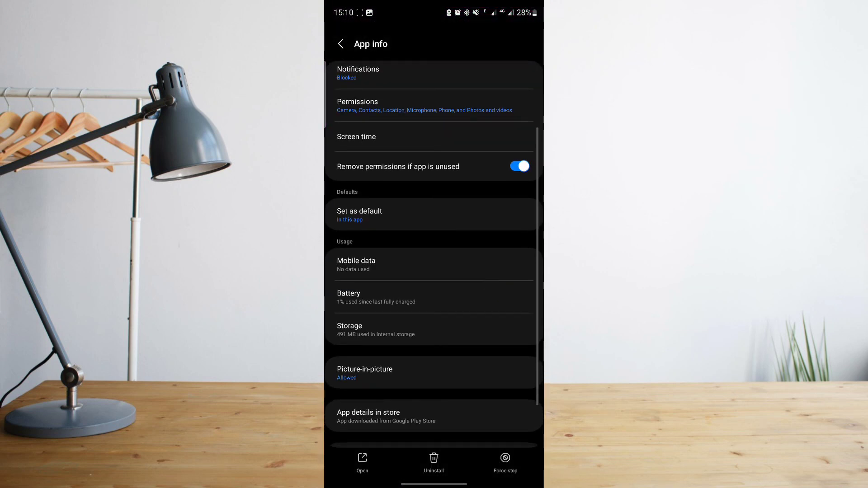
pyautogui.click(349, 329)
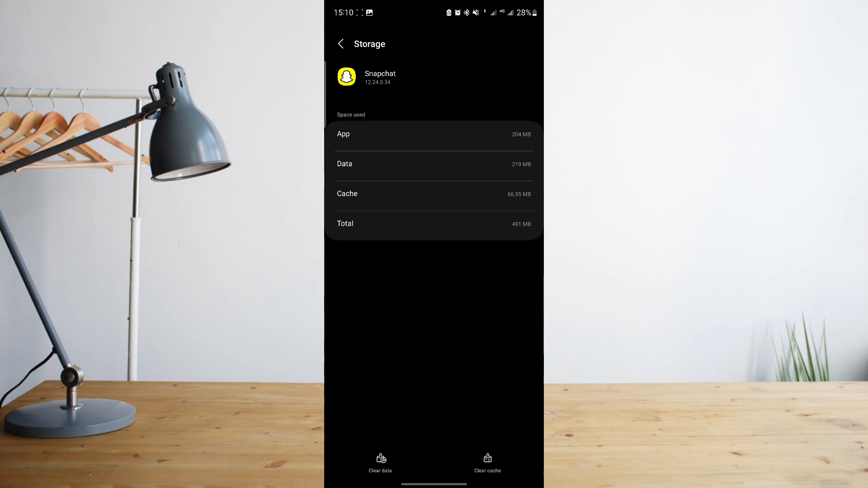